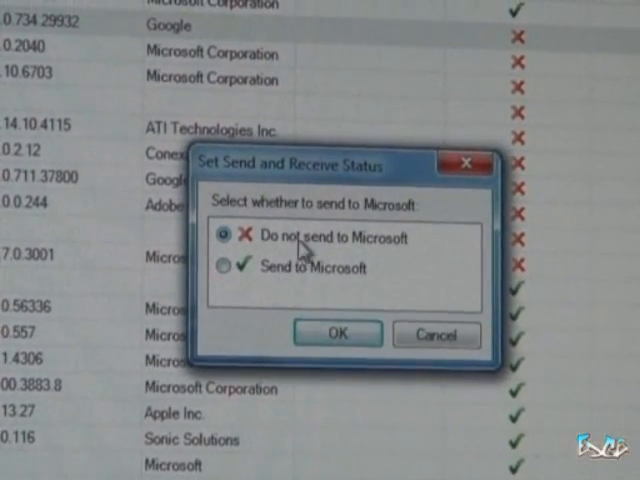
Set the send status to Send to Microsoft and confirm it with OK.
{"action": "left_click", "coordinate": [224, 268]}
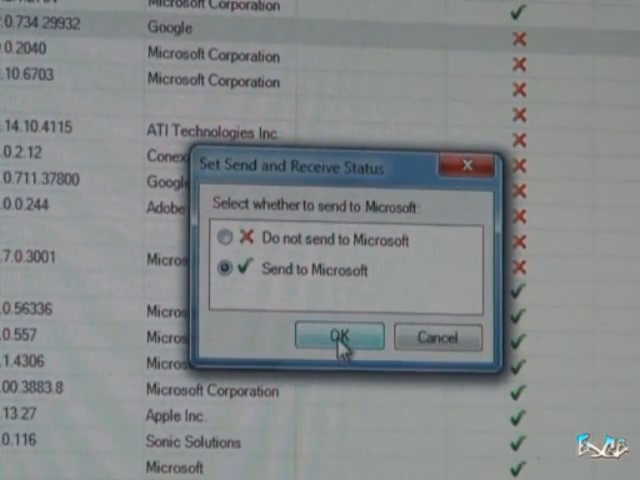
{"action": "left_click", "coordinate": [340, 336]}
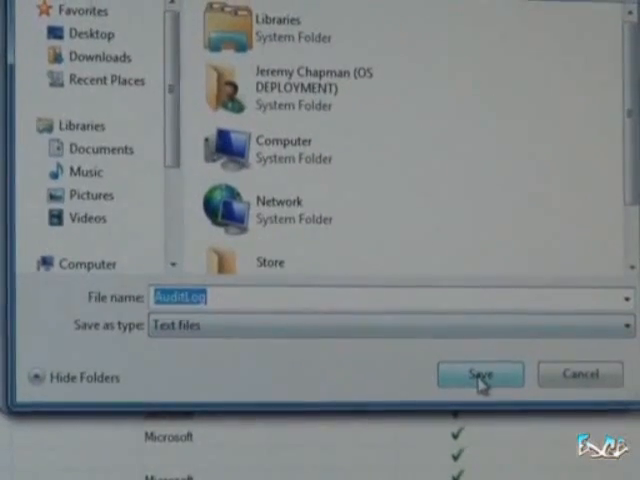
Save AuditLog.txt and scroll through its request and send sections in Notepad.
{"action": "left_click", "coordinate": [480, 374]}
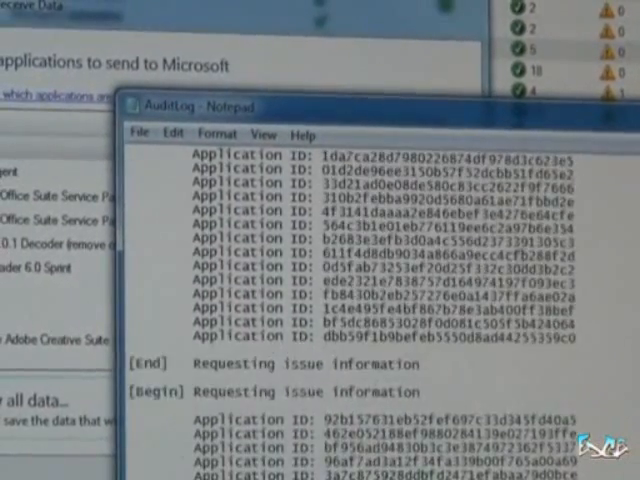
{"action": "scroll", "scroll_direction": "down", "scroll_amount": 3}
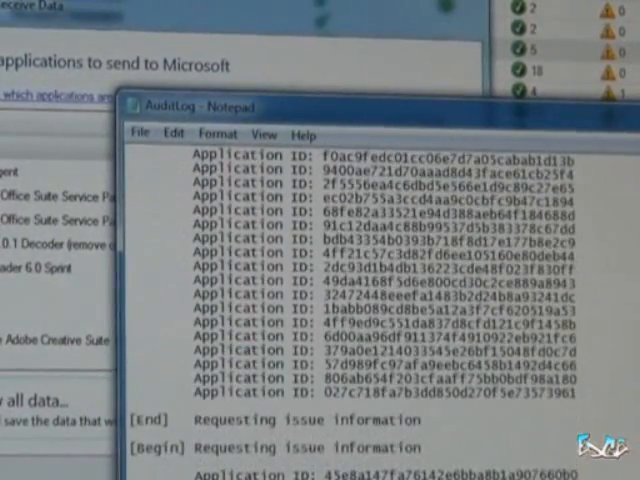
{"action": "scroll", "scroll_direction": "down", "scroll_amount": 3}
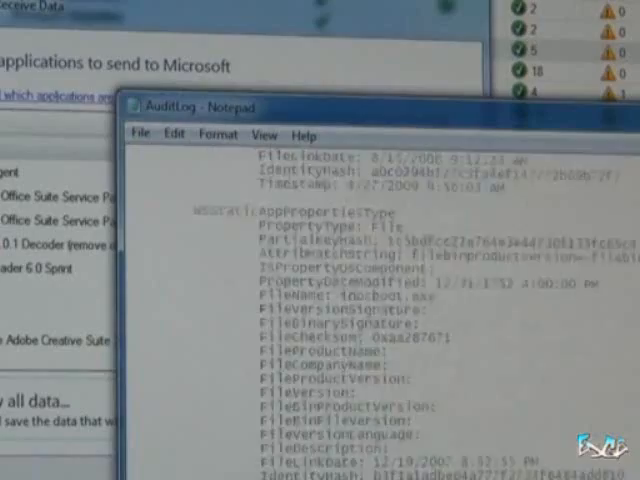
{"action": "scroll", "scroll_direction": "down", "scroll_amount": 3}
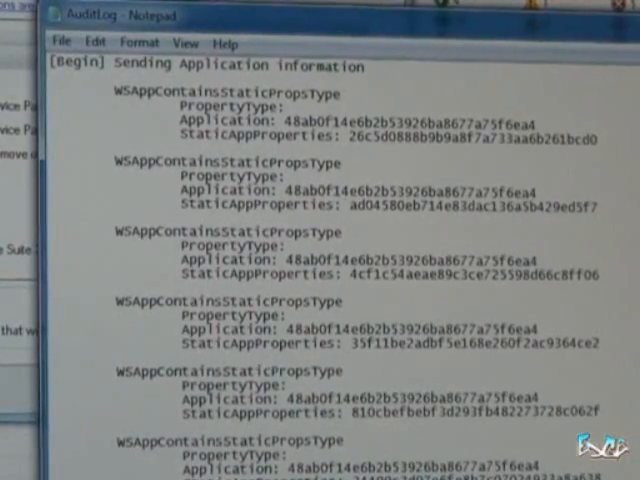
{"action": "scroll", "scroll_direction": "down", "scroll_amount": 3}
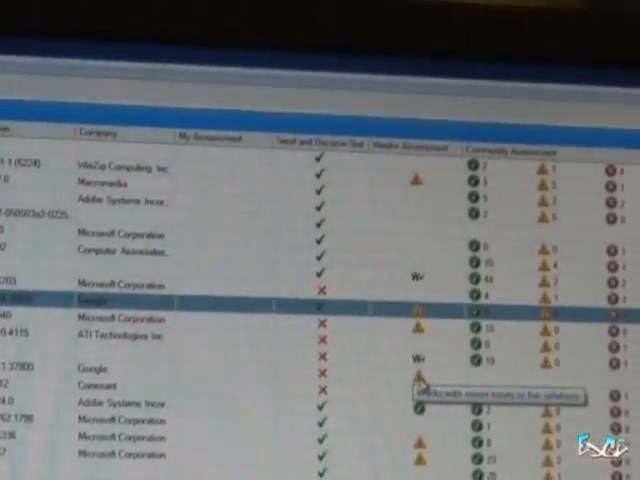
Scroll the application list to show the Community Assessment column.
{"action": "scroll", "scroll_direction": "down", "scroll_amount": 3}
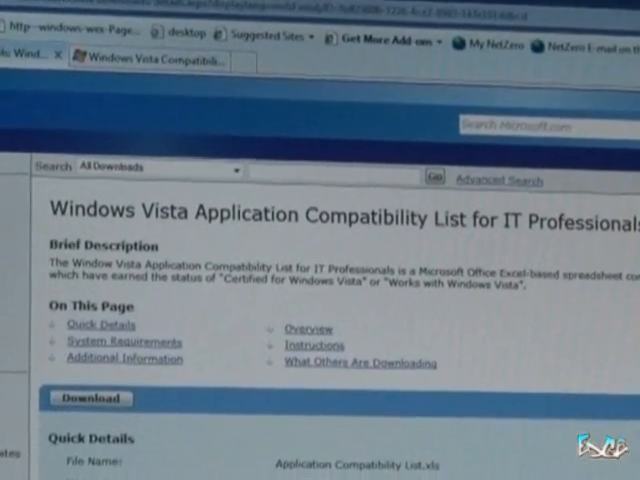
Scroll the Vista Application Compatibility List download page to Quick Details.
{"action": "scroll", "scroll_direction": "down", "scroll_amount": 3}
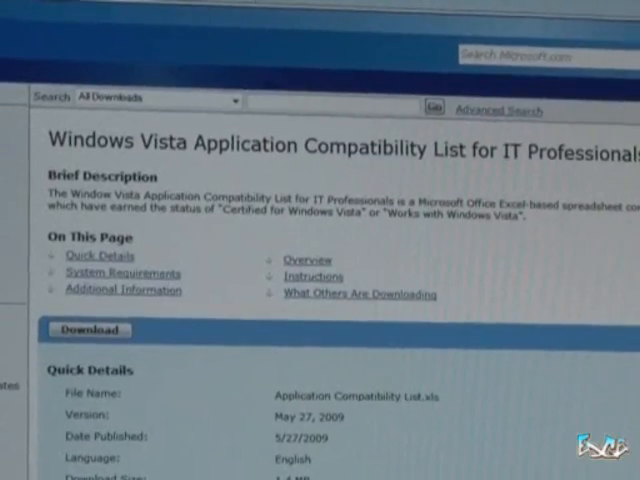
{"action": "scroll", "scroll_direction": "down", "scroll_amount": 3}
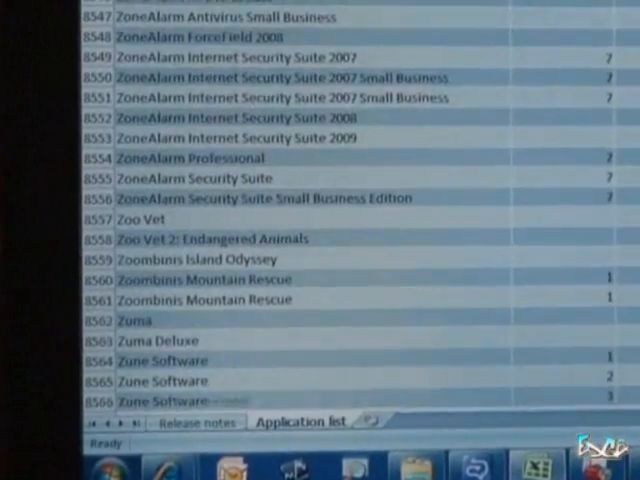
Scroll the Application list sheet of Application Compatibility List.xls in Excel.
{"action": "scroll", "scroll_direction": "up", "scroll_amount": 3}
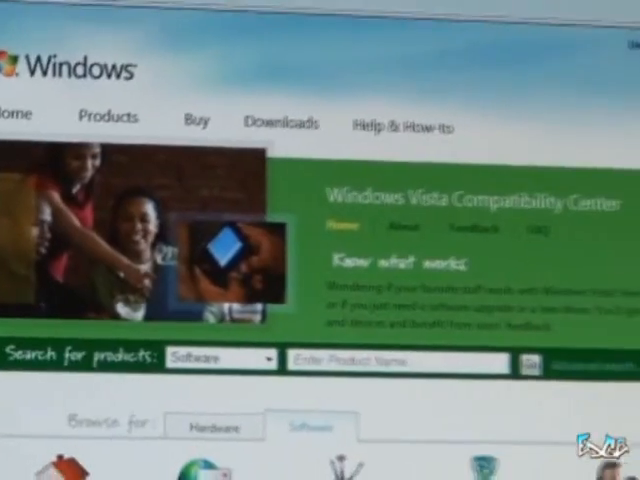
Scroll the Compatibility Center page to the Browse for Software categories.
{"action": "scroll", "scroll_direction": "down", "scroll_amount": 3}
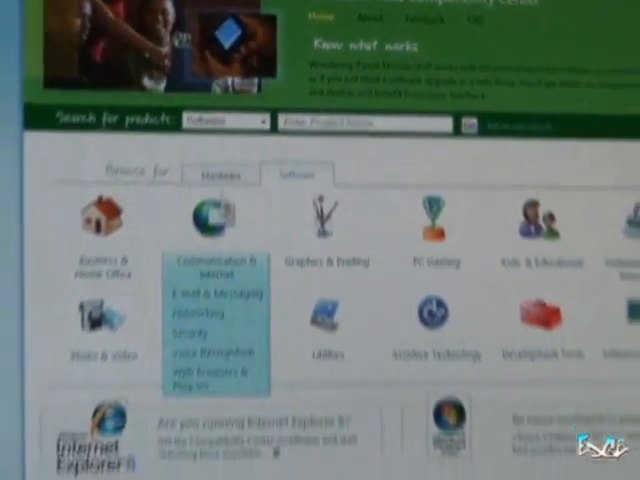